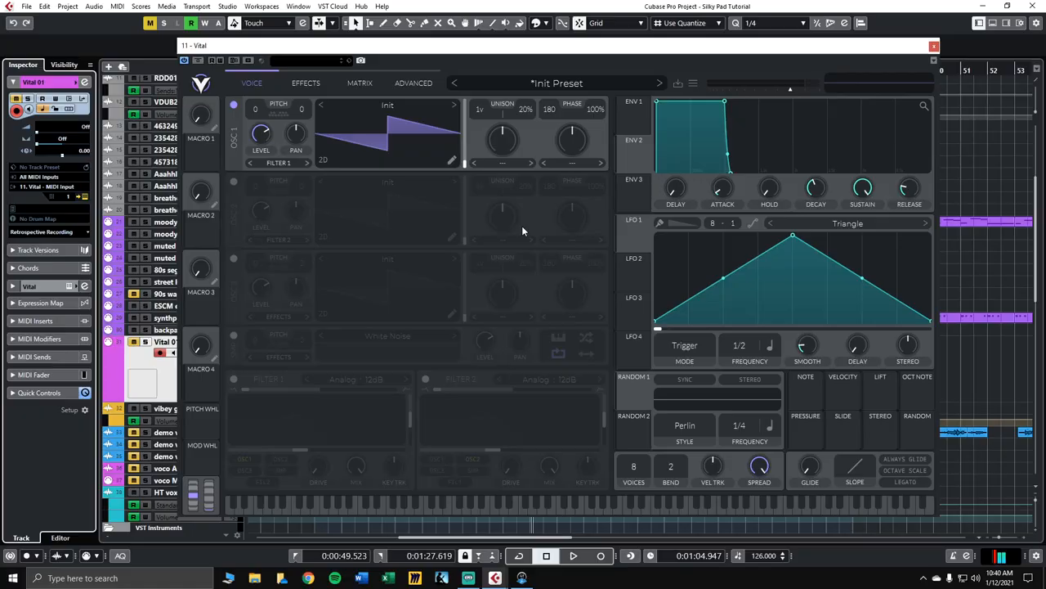
mouse_move(623, 482)
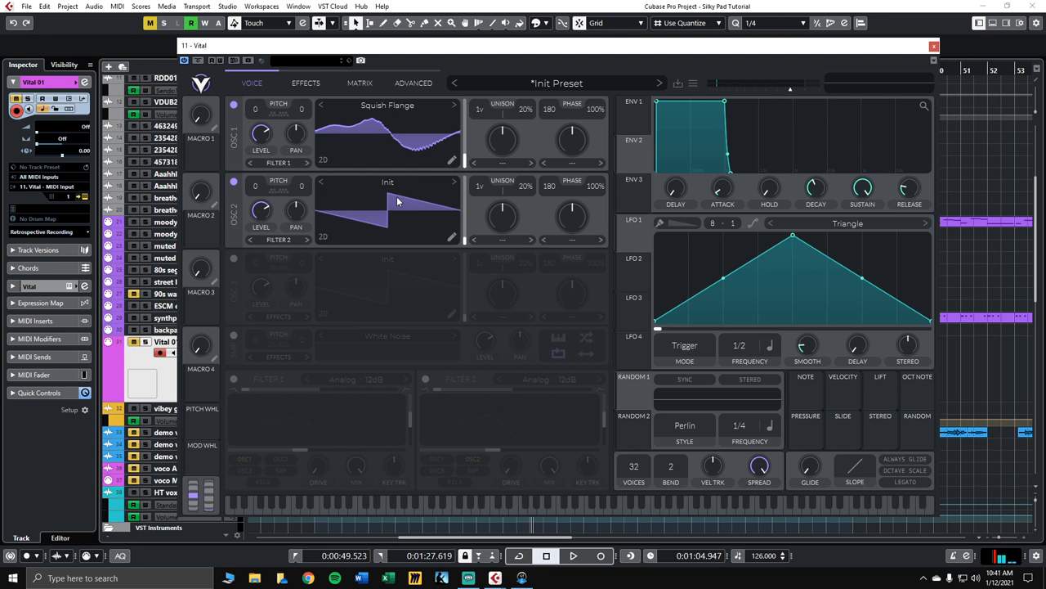
Pick a wavetable for the second oscillator from Vital's wavetable browser
click(387, 182)
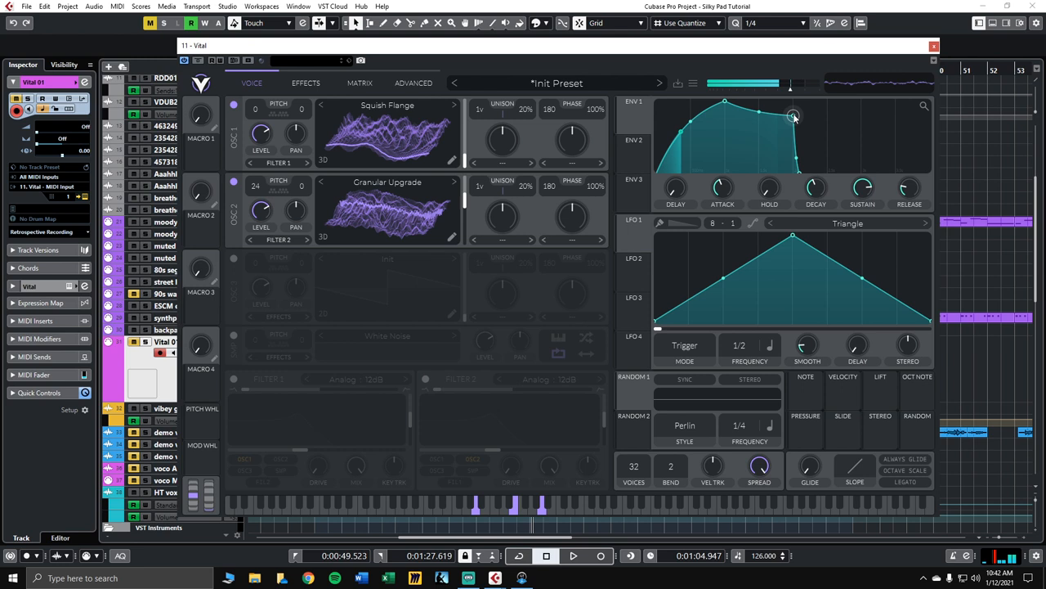
Drag ENV 1's points out for a slow swell and long release fade
drag(793, 115, 907, 167)
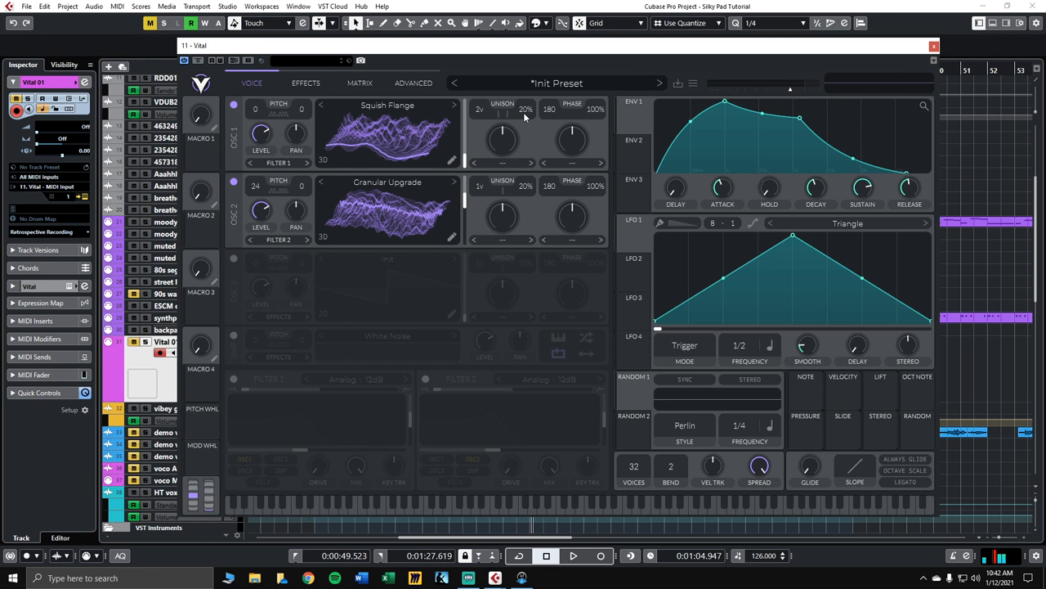
Drag OSC 1's unison detune value down to reduce the detune
drag(502, 139, 503, 151)
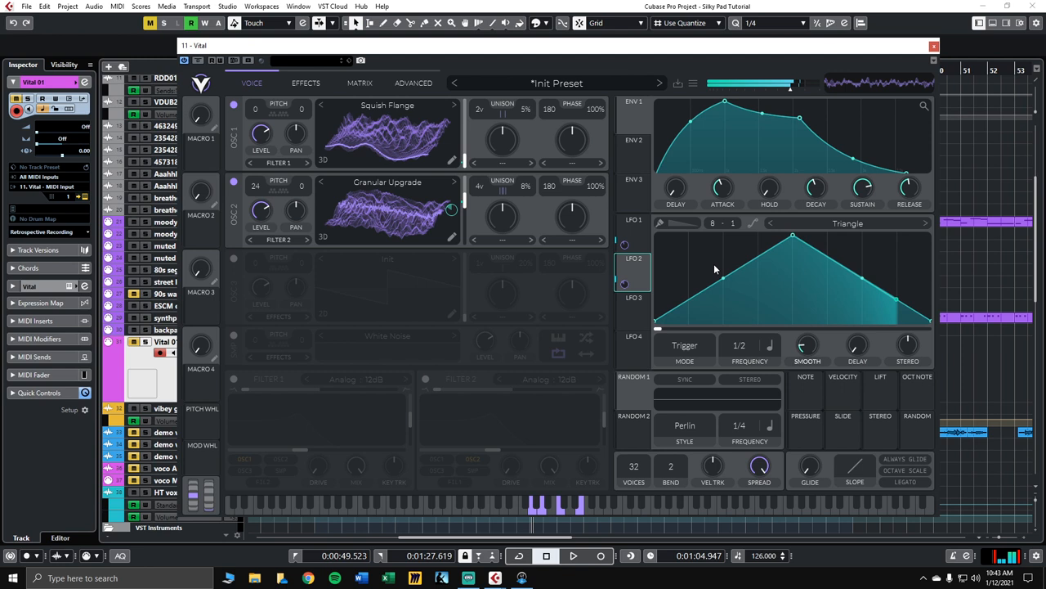
Give LFO 1 a sine shape and drag its phase slider to the centre
click(634, 237)
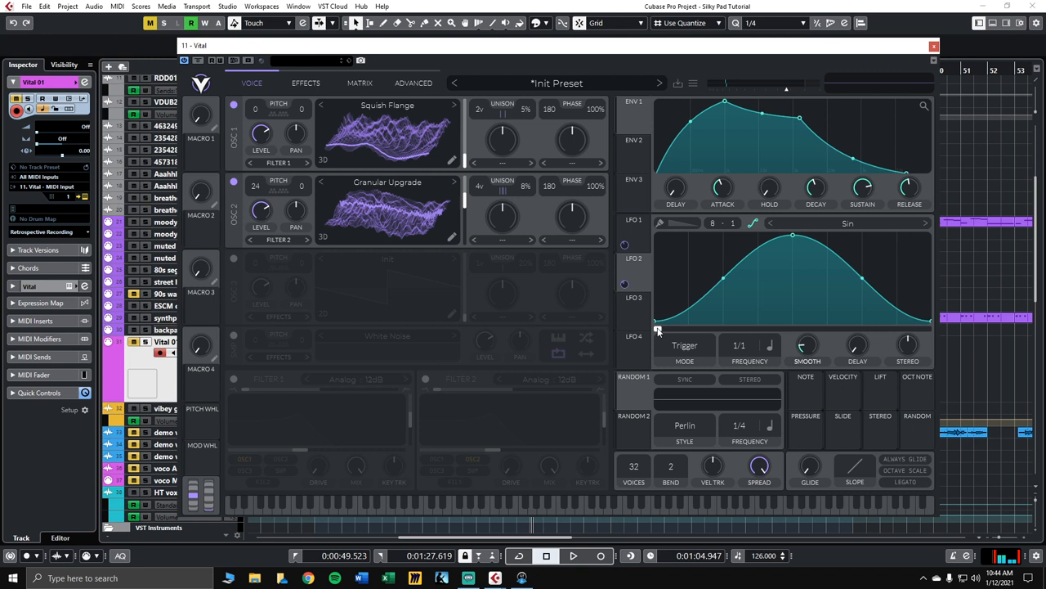
drag(658, 328, 799, 325)
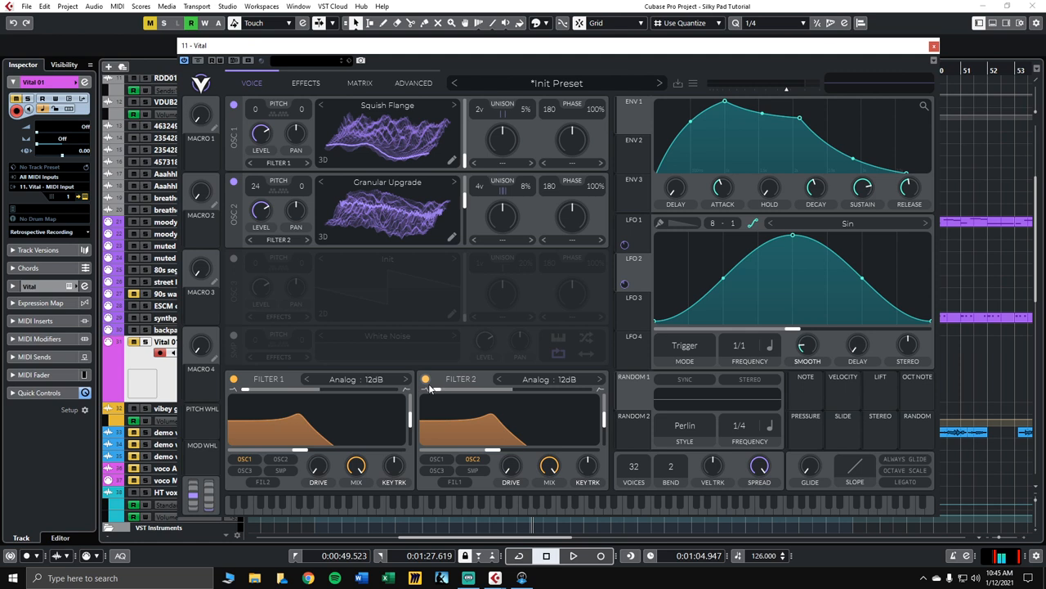
Switch on Filter 2, mute OSC 2, and bring up Filter 1's model list
click(233, 181)
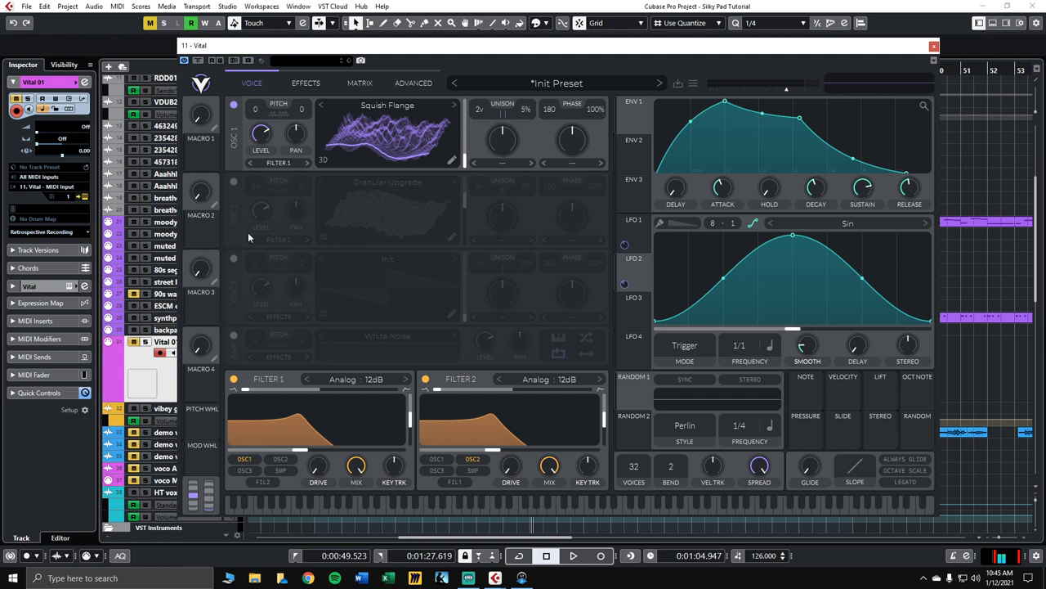
click(356, 379)
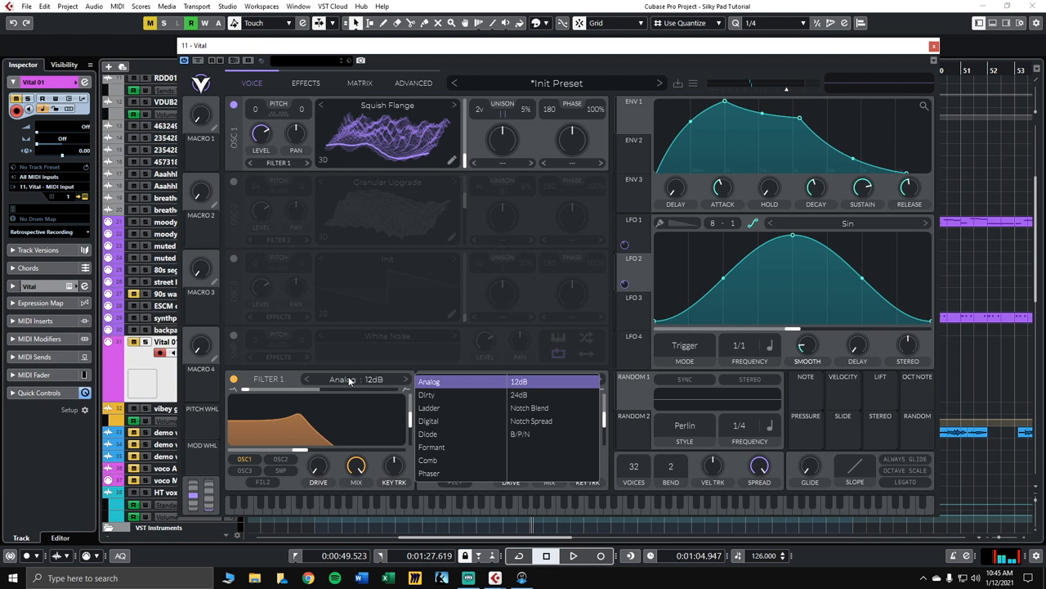
click(519, 394)
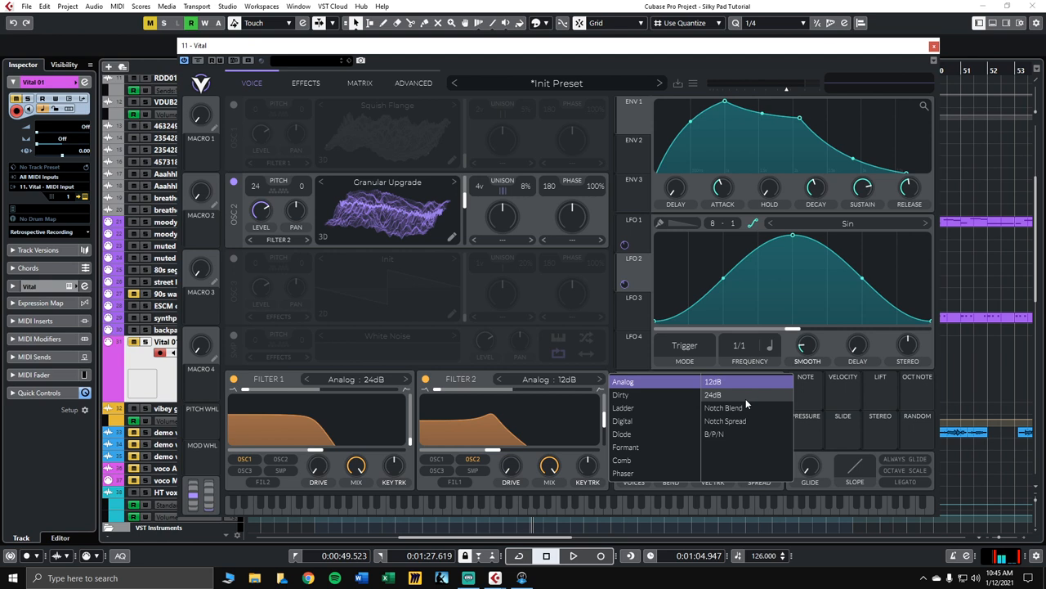
Set Filter 2's model to Analog 24dB for a steeper slope
click(725, 420)
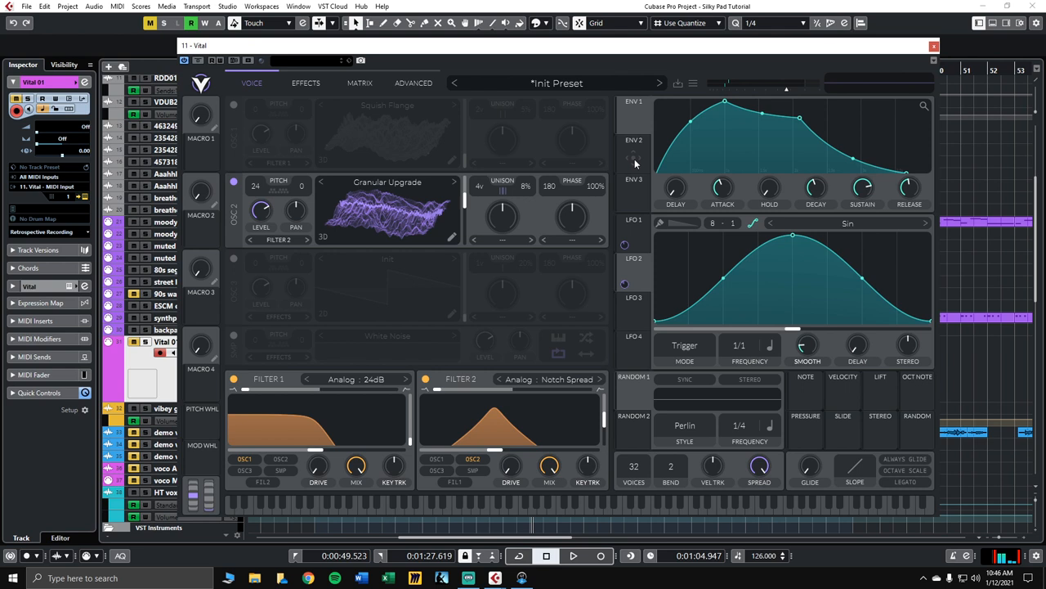
Shape ENV 2 with a slow attack and long decay and sustain for a pad
click(635, 140)
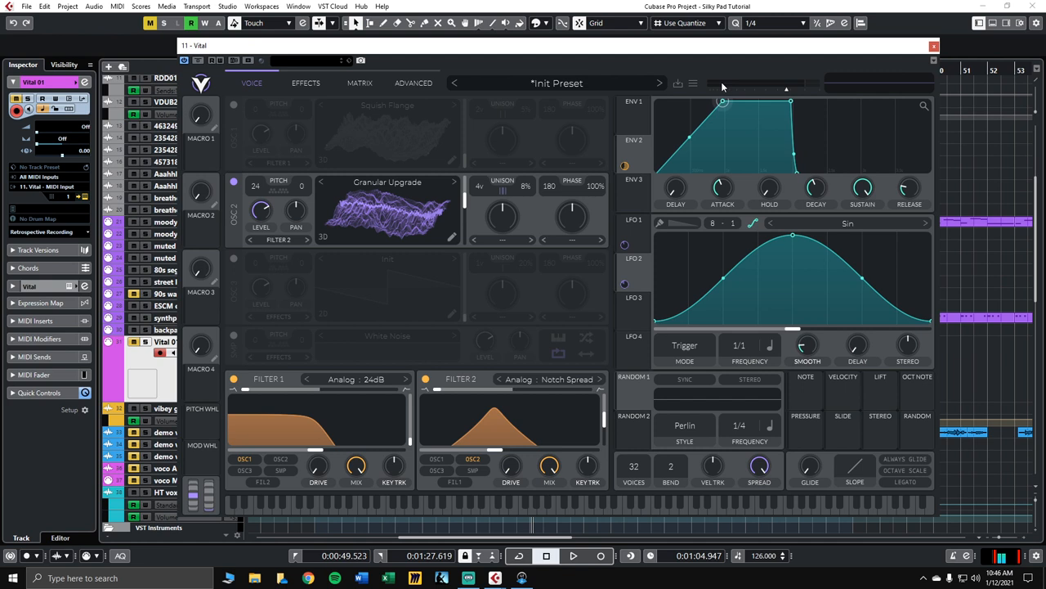
drag(792, 102, 810, 114)
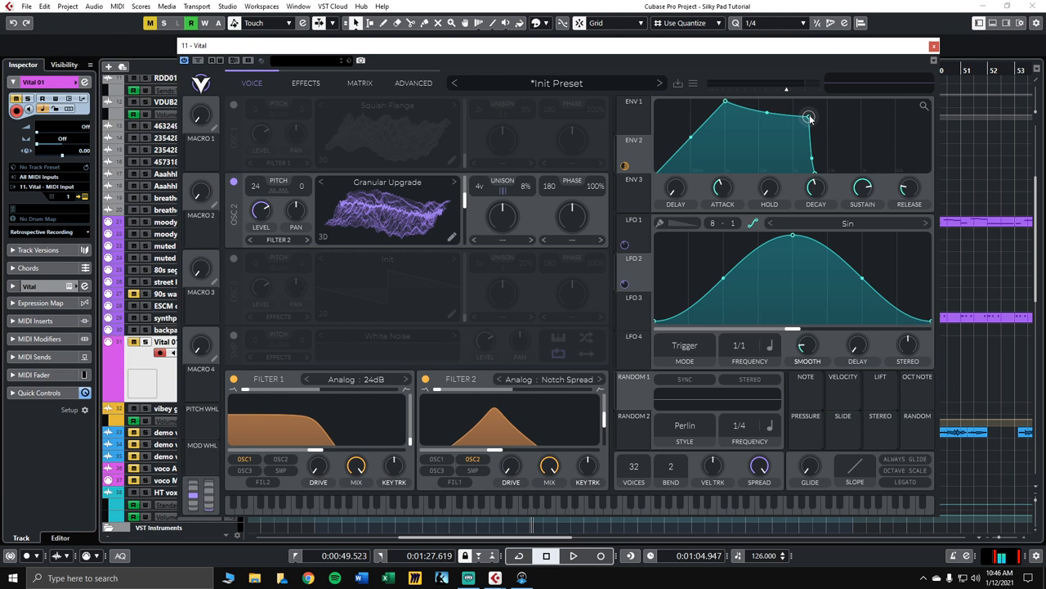
drag(808, 116, 808, 117)
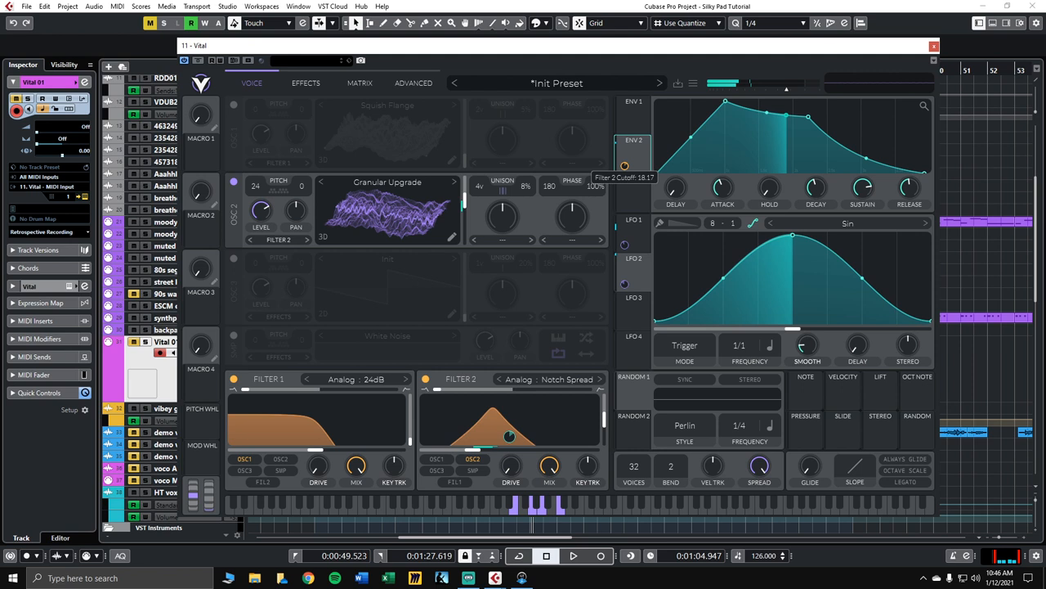
click(233, 105)
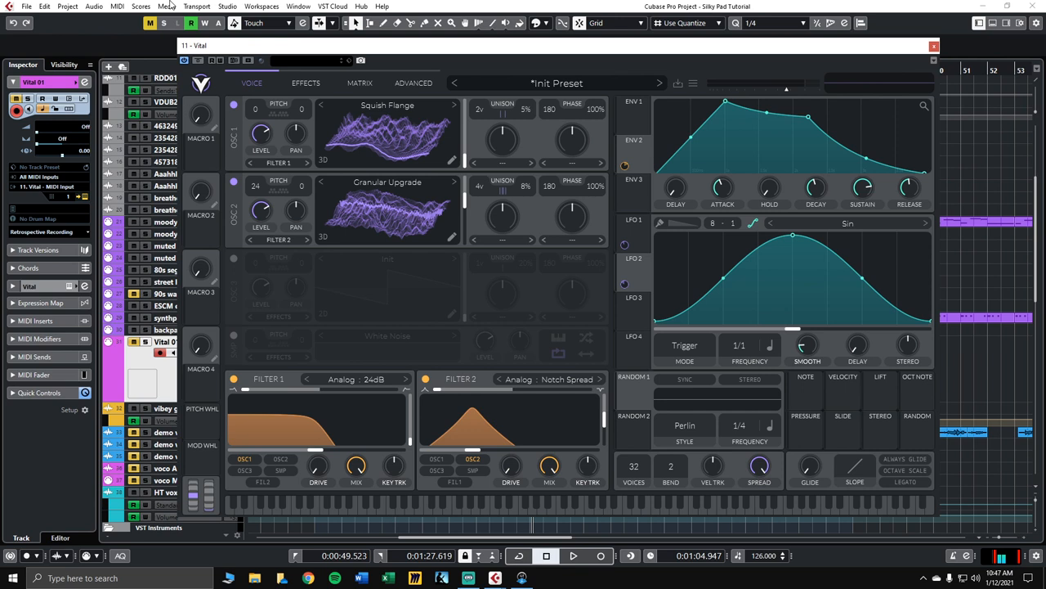
Show the effects chain and adjust the Chorus MIX knob
click(305, 82)
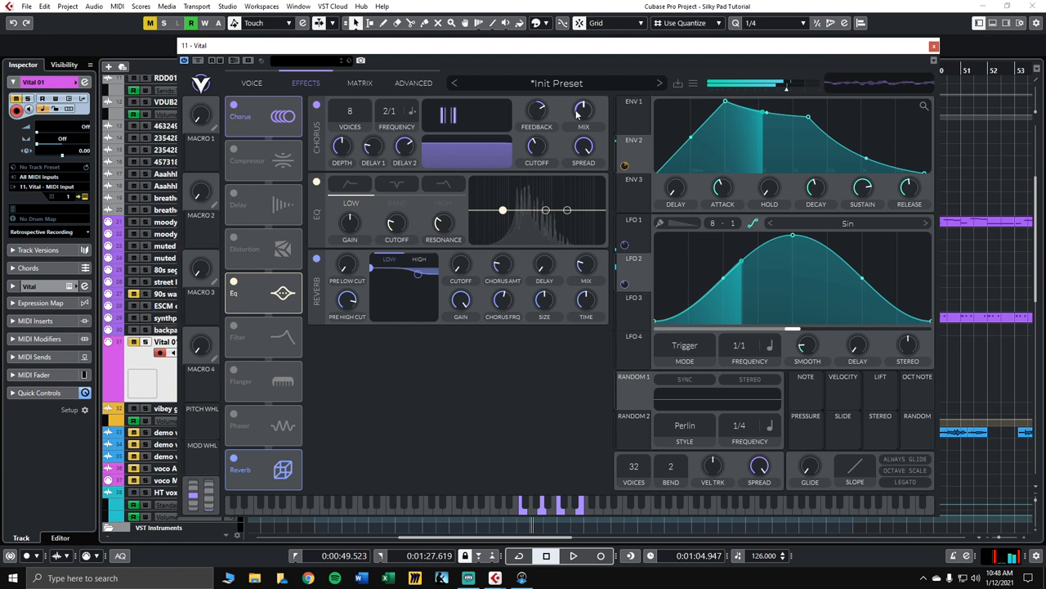
drag(583, 111, 583, 115)
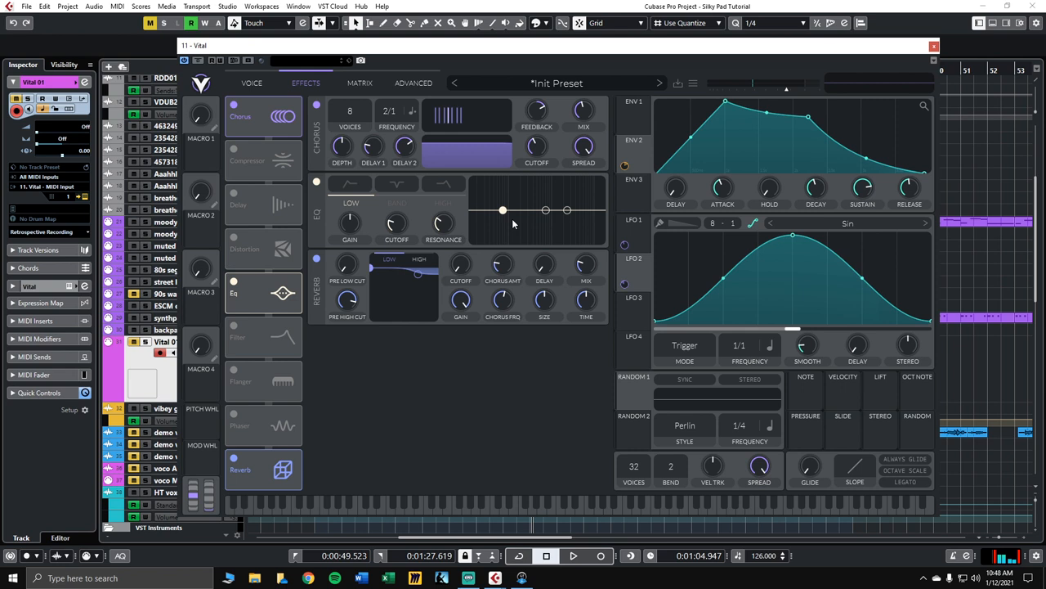
Drag the EQ LOW band node down to about -6.3 dB
drag(503, 210, 523, 222)
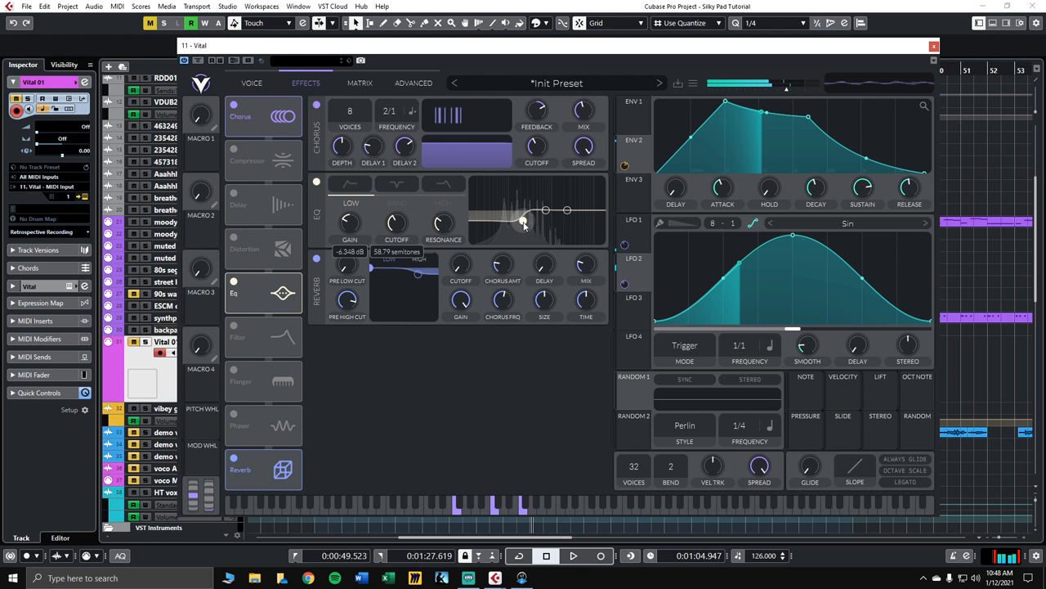
drag(522, 221, 521, 223)
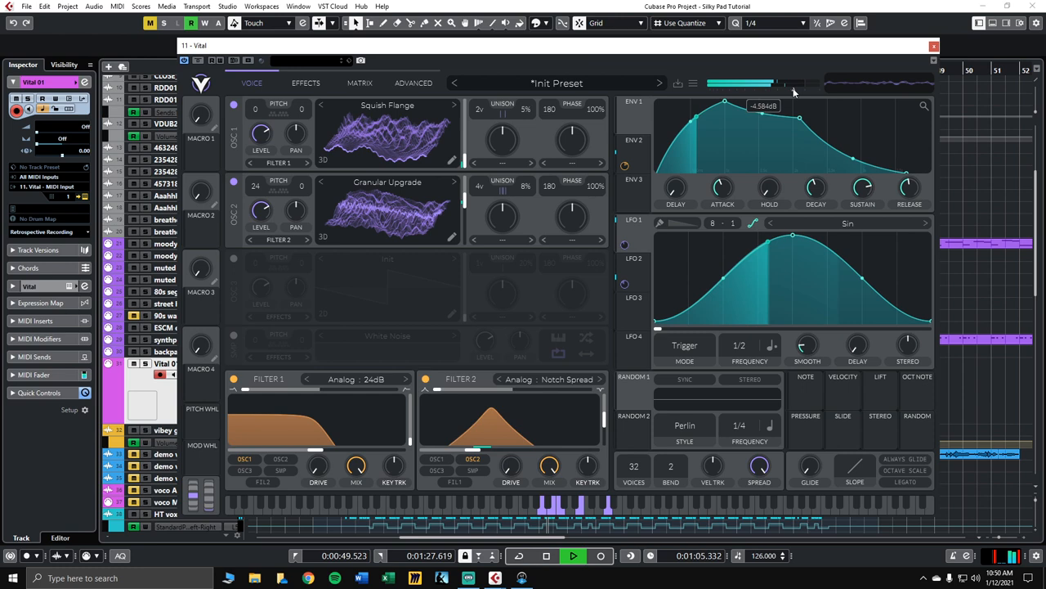
Close the Vital editor window to return to the Cubase project
click(934, 45)
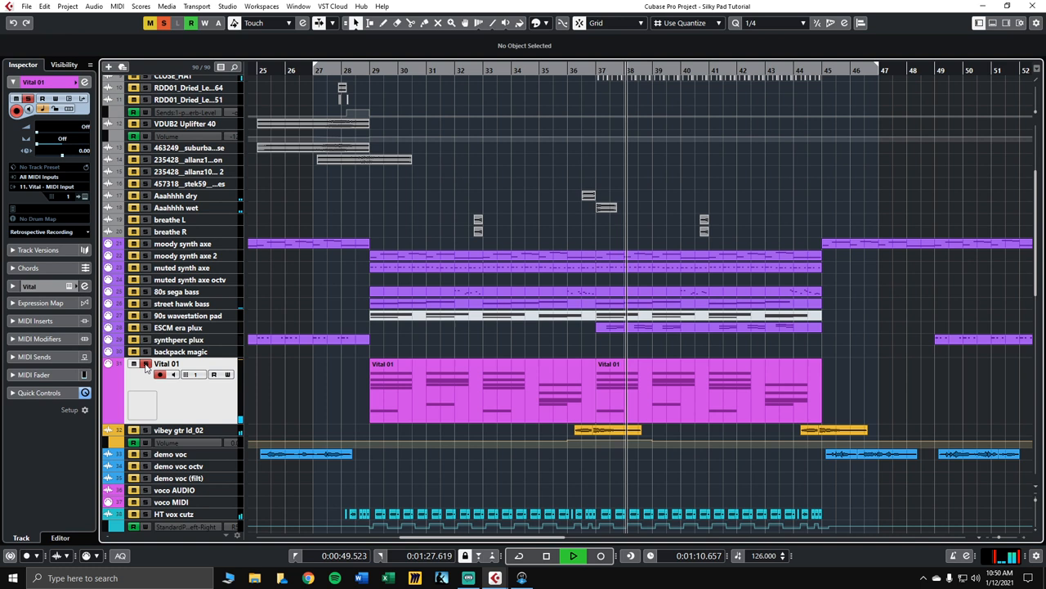